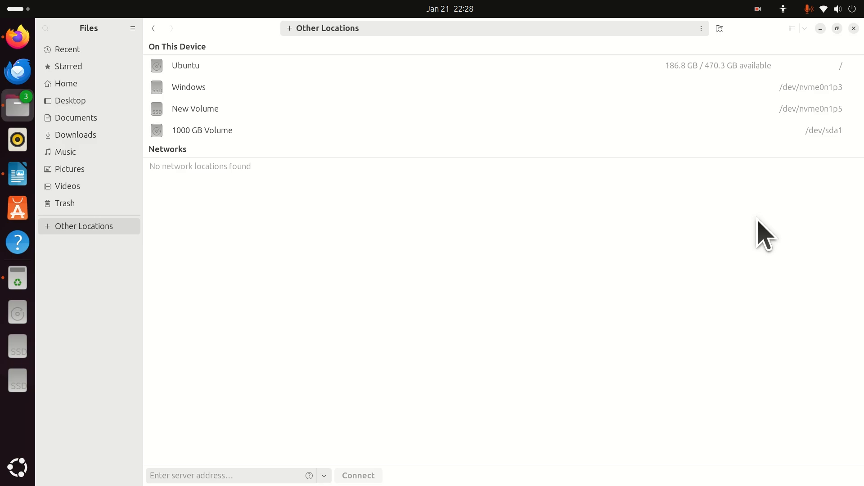
pyautogui.moveTo(590, 248)
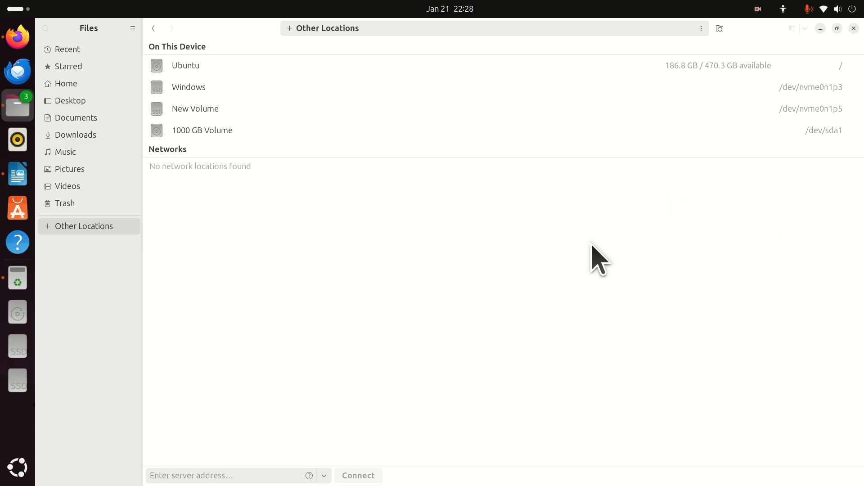
# - Search the Activities overview for 'ter' to surface the Terminal launcher
pyautogui.press('Super')
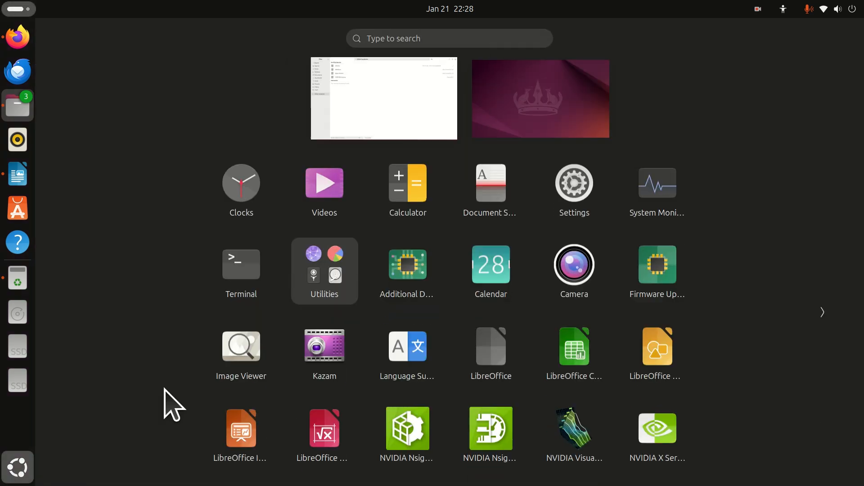
pyautogui.write('ter')
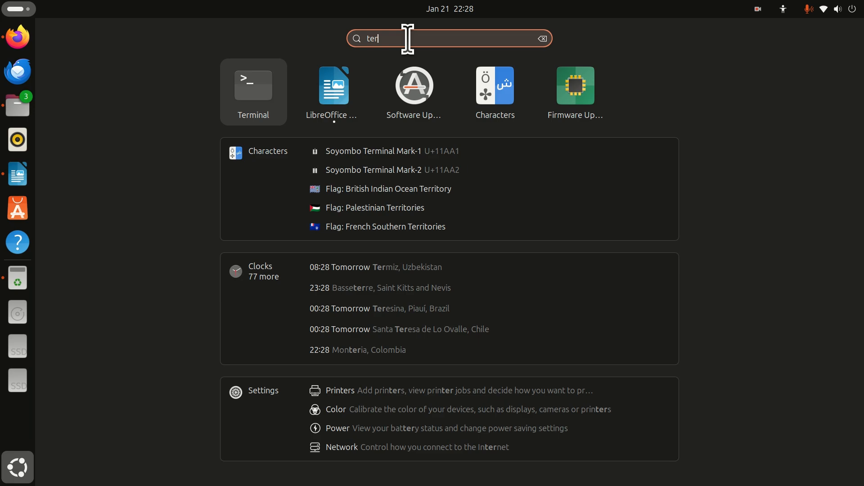
# - Launch Terminal and run nvidia-smi to show the RTX 3090 status report
pyautogui.click(254, 86)
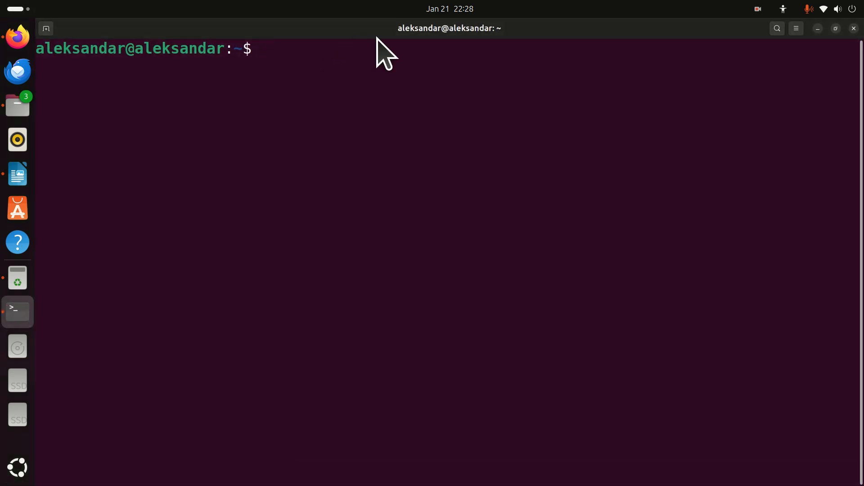
pyautogui.write('nvidia-smi')
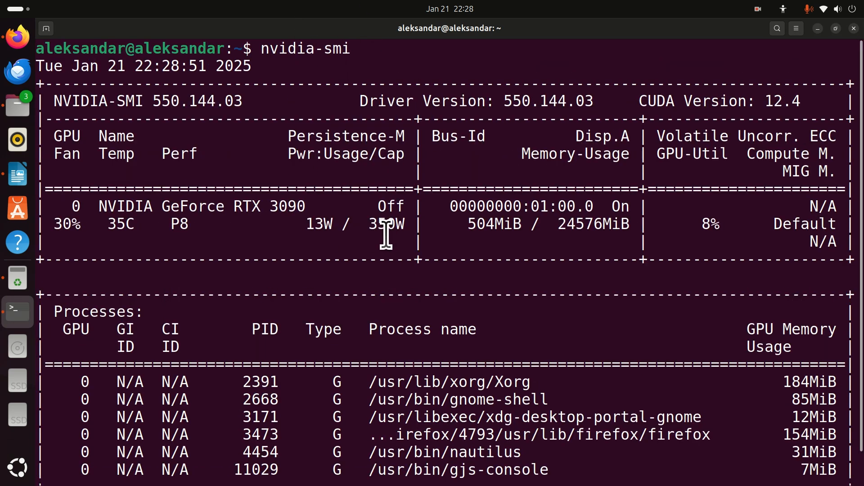
pyautogui.moveTo(364, 101)
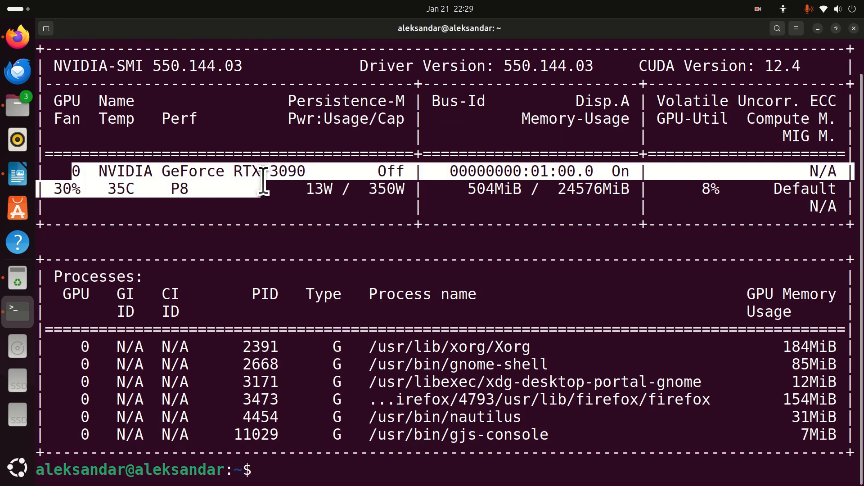
pyautogui.moveTo(326, 189)
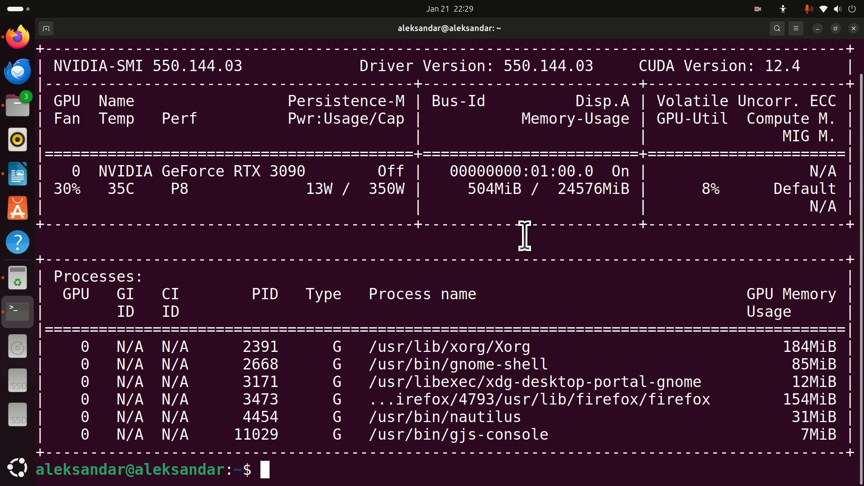
pyautogui.moveTo(394, 242)
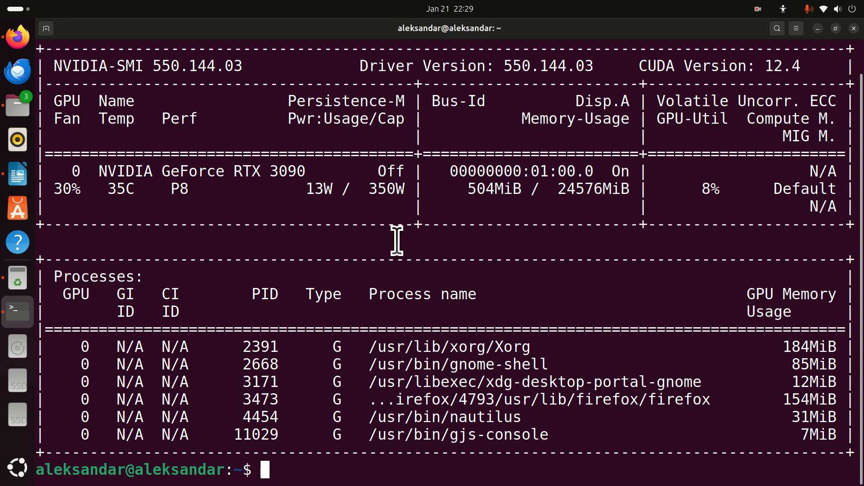
pyautogui.moveTo(416, 256)
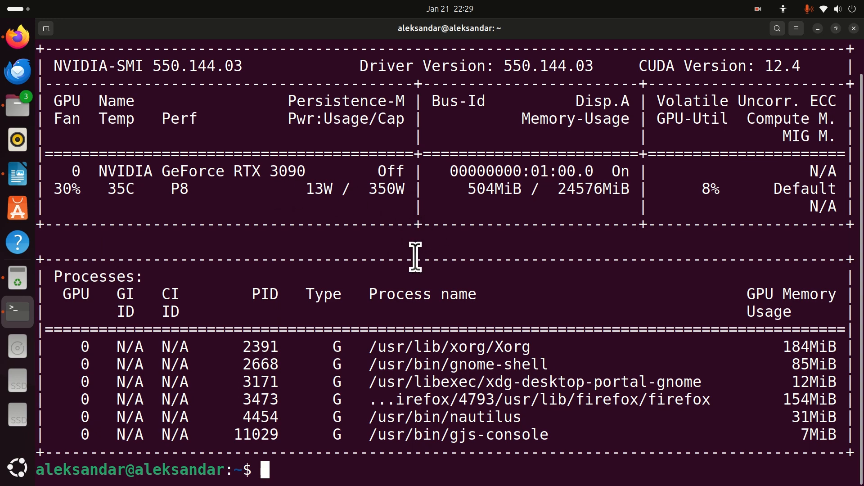
pyautogui.moveTo(15, 475)
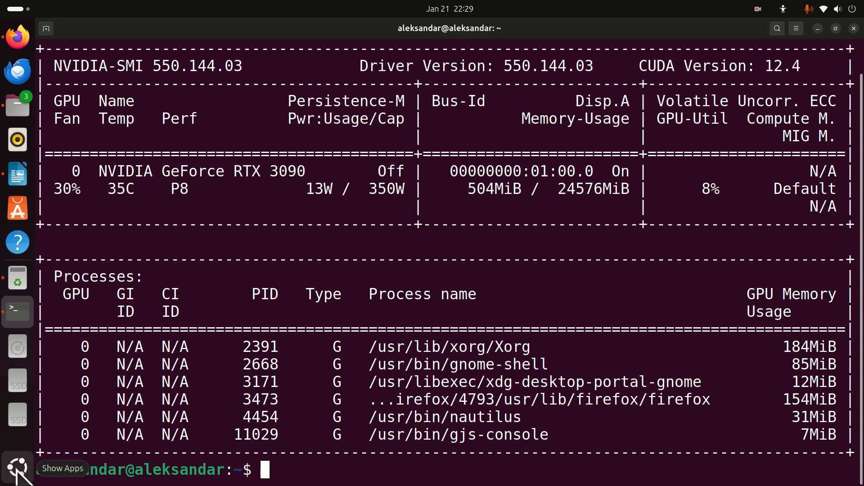
# - Launch System Monitor from the app overview by searching 'moni'
pyautogui.click(16, 467)
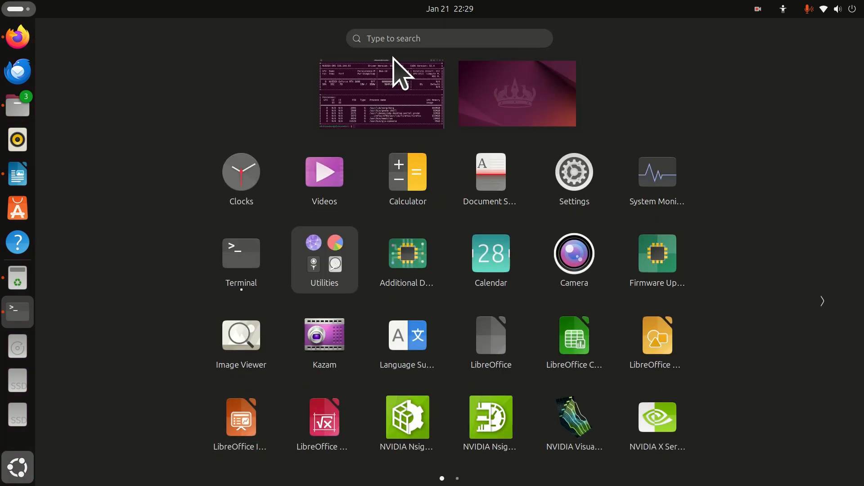
pyautogui.write('moni')
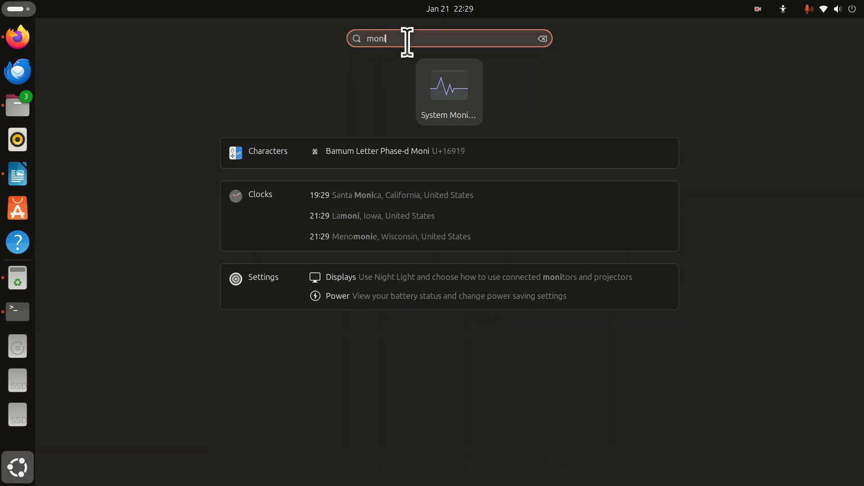
pyautogui.click(450, 85)
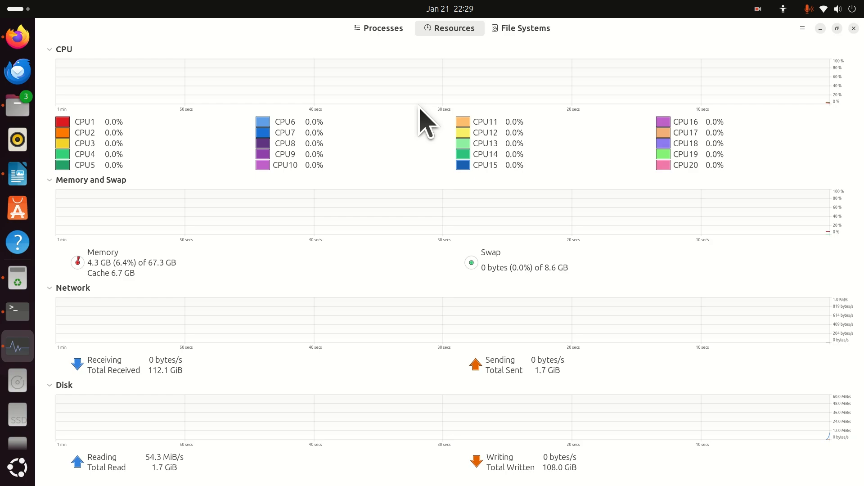
pyautogui.moveTo(166, 135)
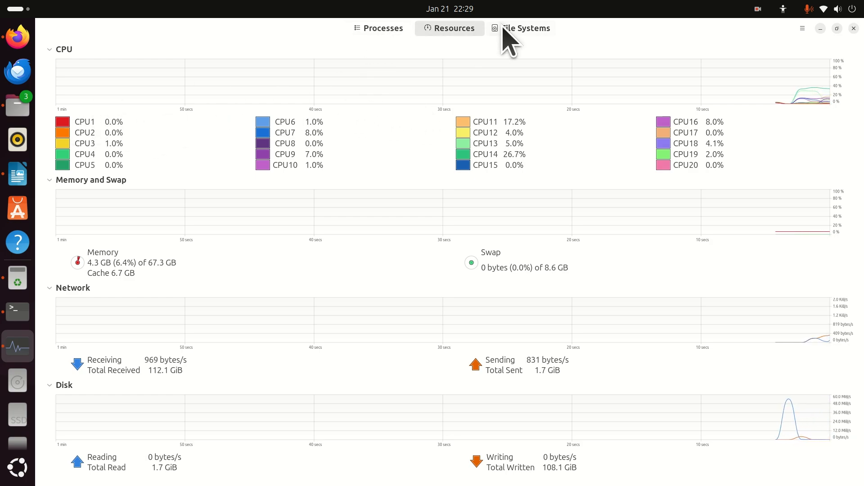
# - Collapse the CPU, Memory and Swap, Network and Disk graphs on the Resources tab, checking Processes and File Systems along the way
pyautogui.click(378, 28)
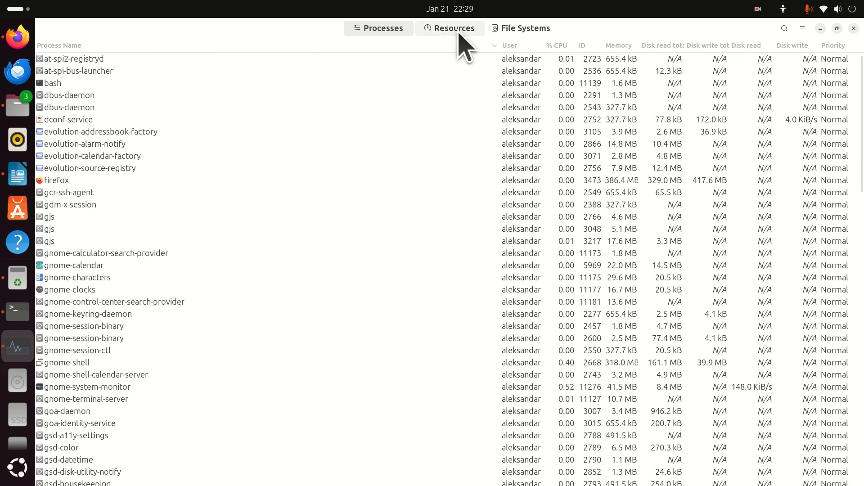
pyautogui.click(450, 28)
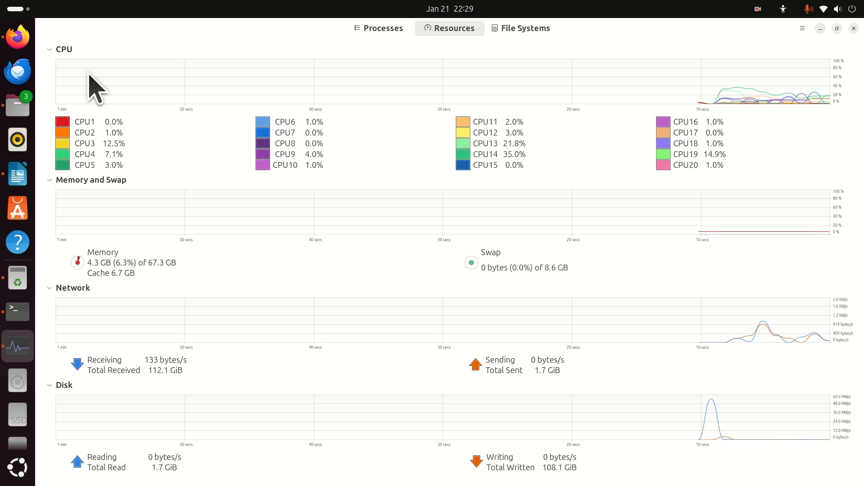
pyautogui.click(49, 49)
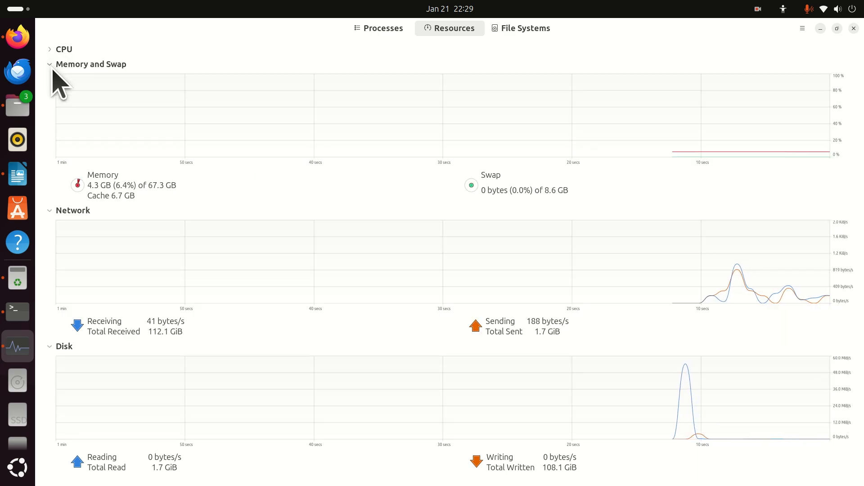
pyautogui.click(49, 64)
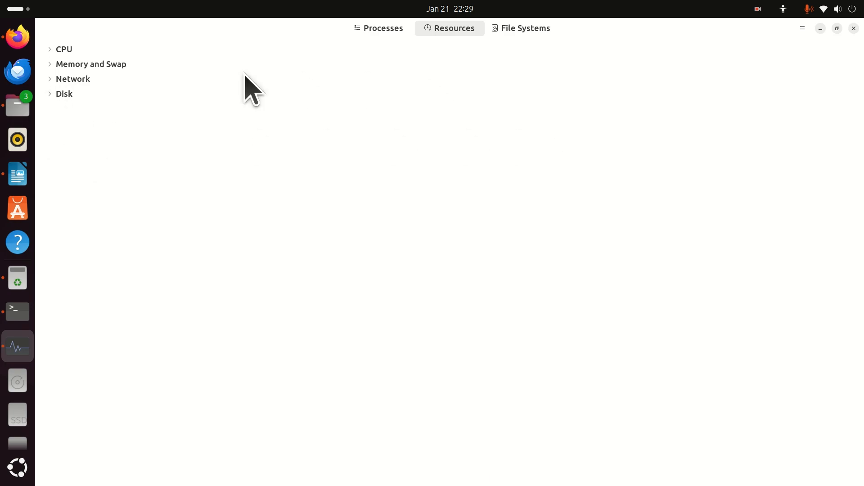
pyautogui.click(525, 28)
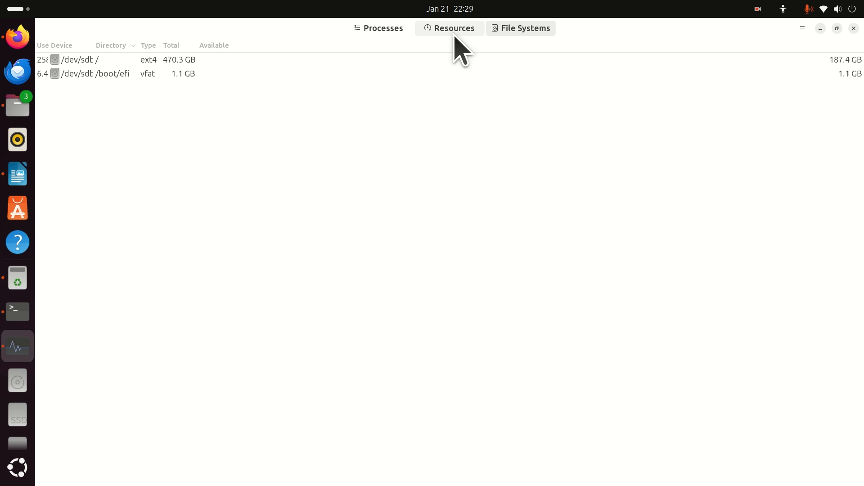
pyautogui.click(450, 28)
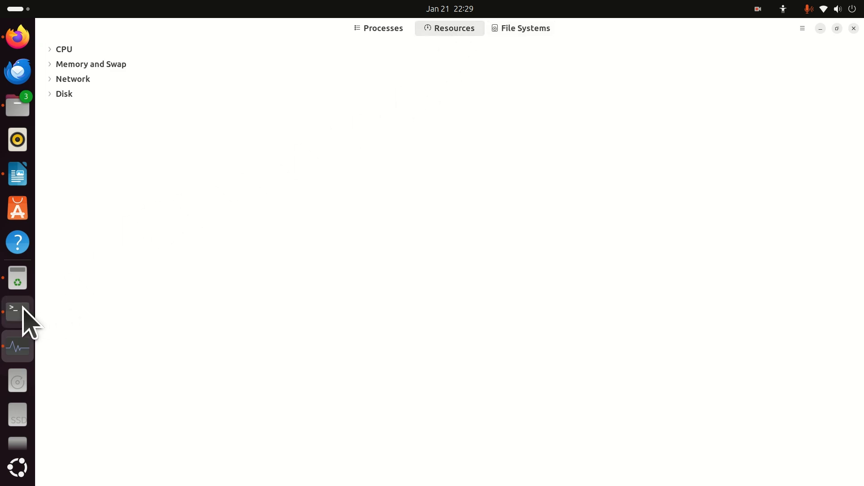
# - Run 'watch -n 1 nvidia-smi' in the Terminal for a report refreshing every second
pyautogui.click(17, 310)
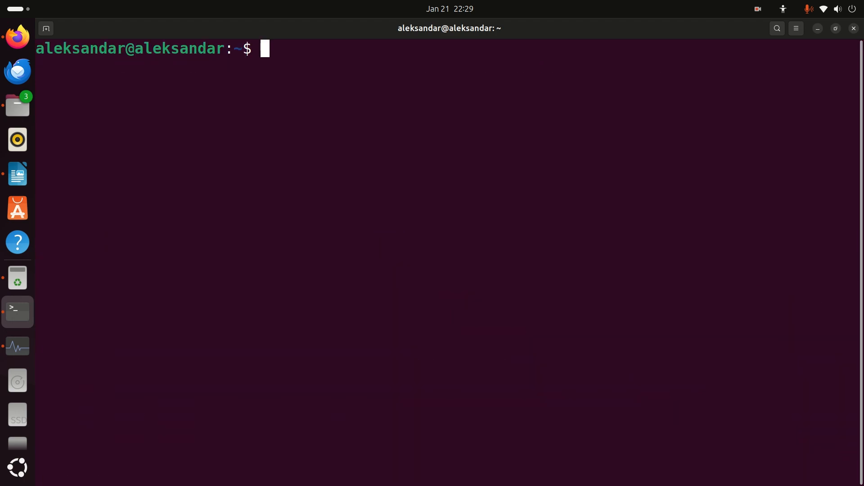
pyautogui.rightClick(368, 90)
pyautogui.write('watch -n 1 nvidia-smi')
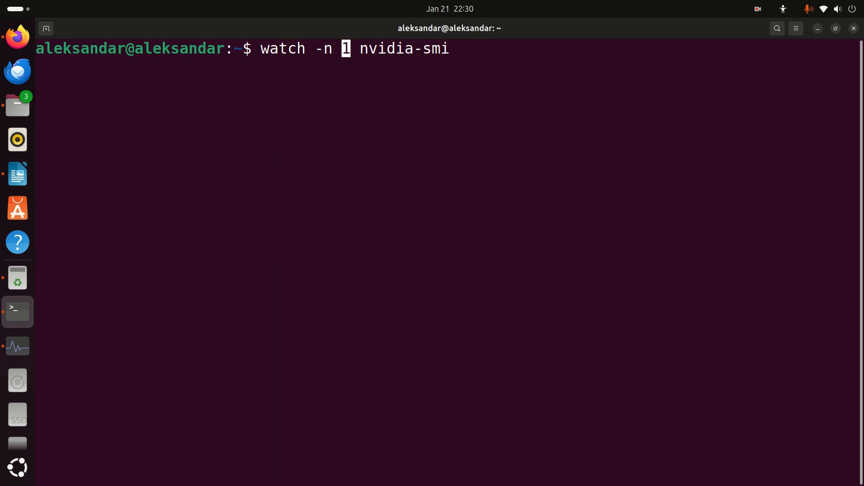
pyautogui.press('Return')
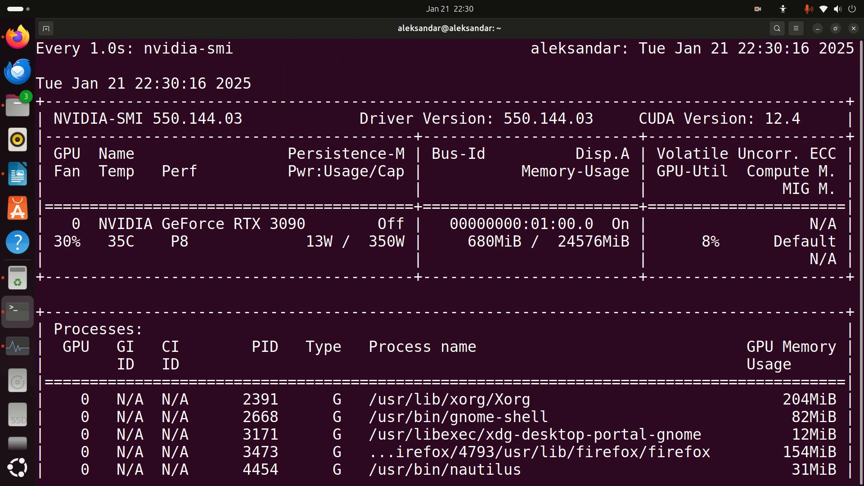